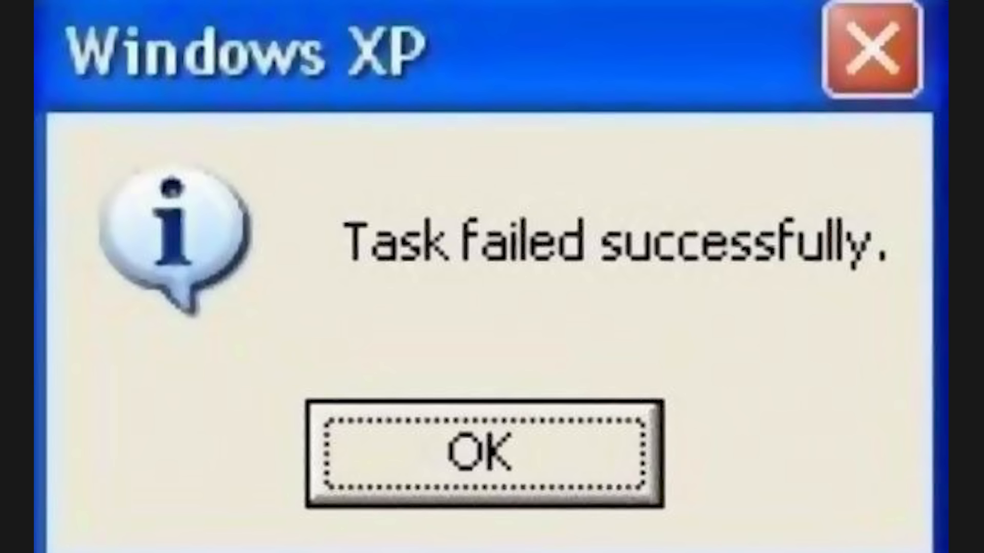
Begin a new application sourced from a private Bitbucket Git repository
left_click(486, 446)
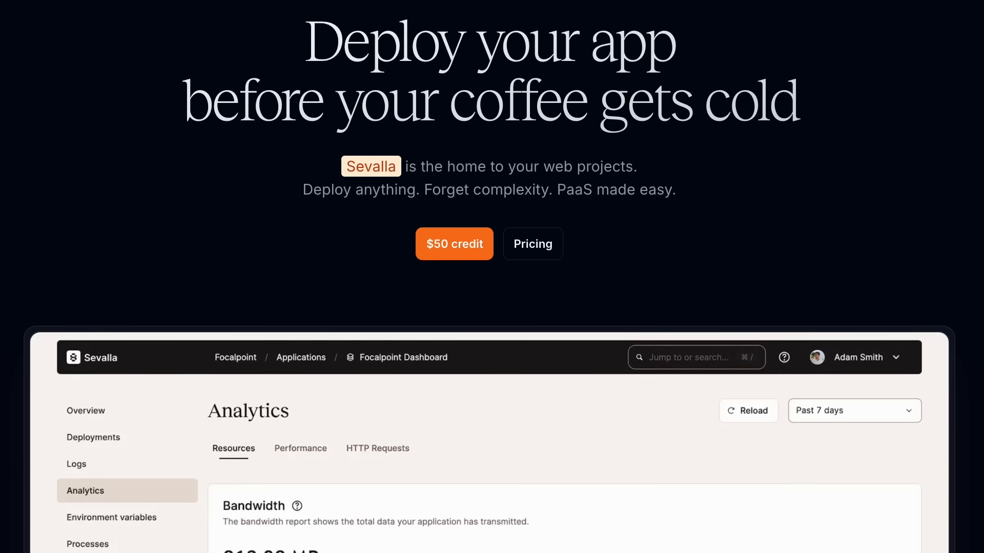
scroll("down", 3)
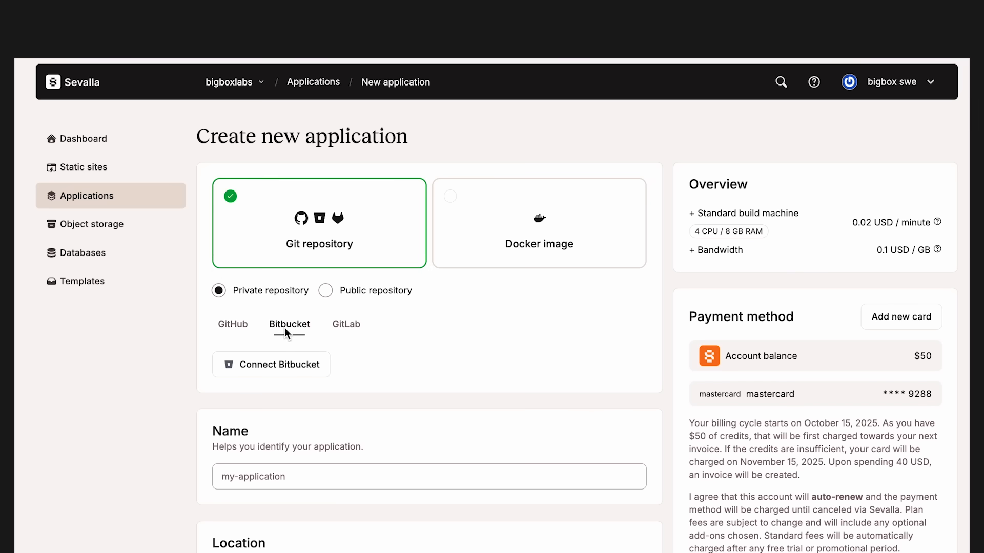
Show the Laravel application's Overview, CDN and edge caching still disabled
left_click(345, 325)
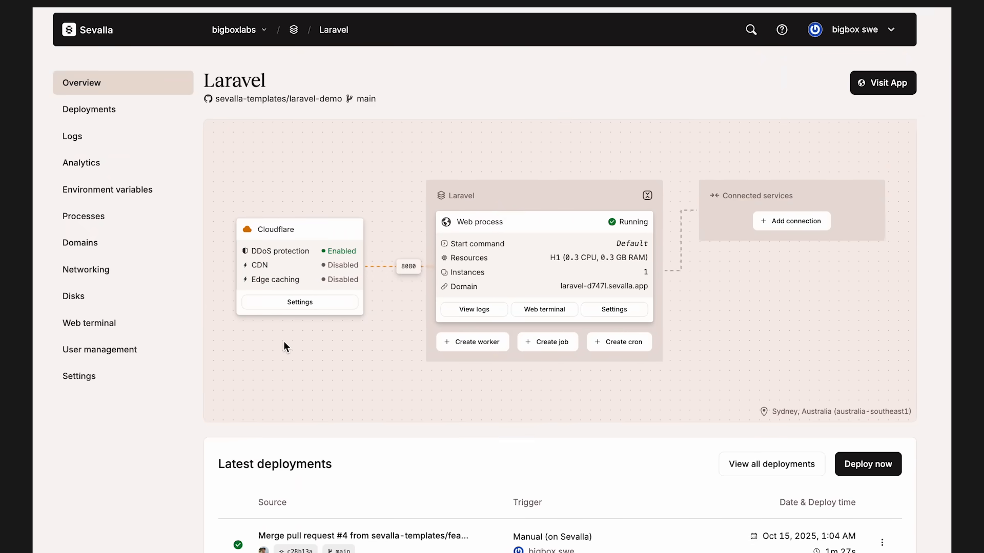
Enable CDN status under Networking CDN/Edge caching, keeping edge caching off
left_click(299, 302)
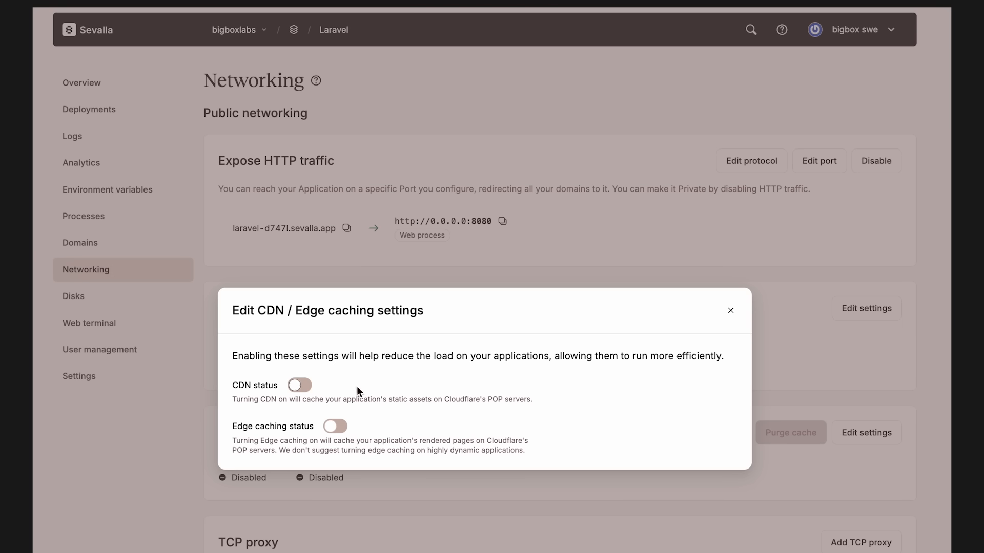
left_click(299, 384)
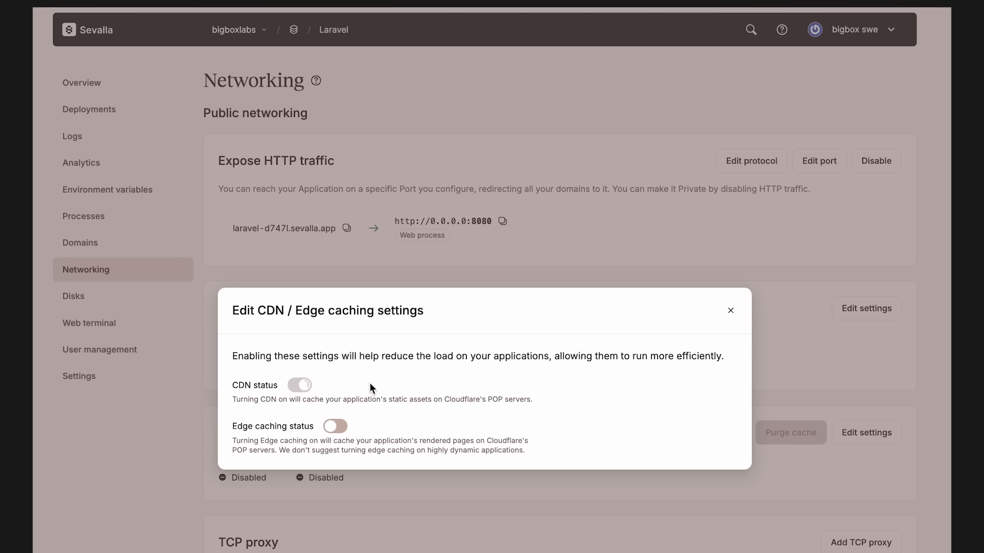
left_click(299, 385)
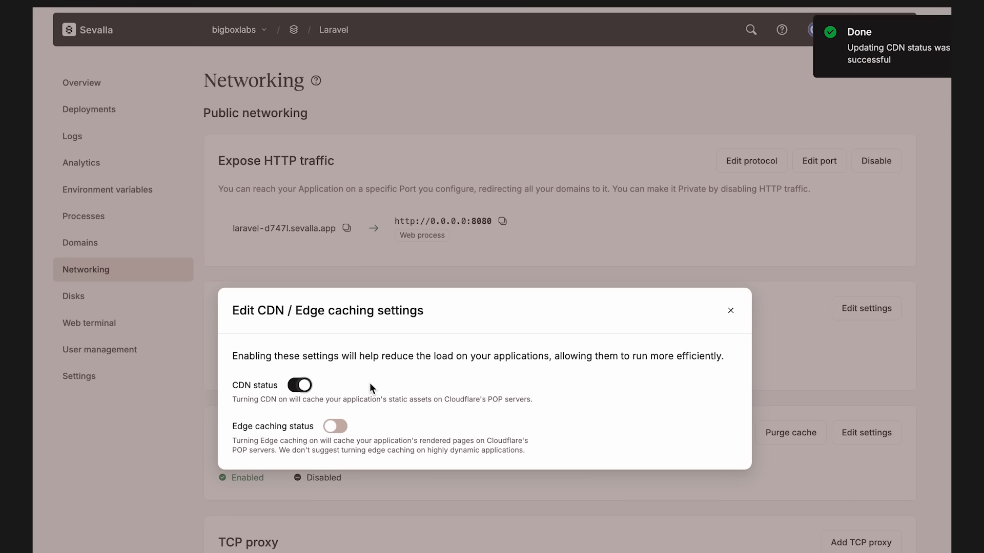